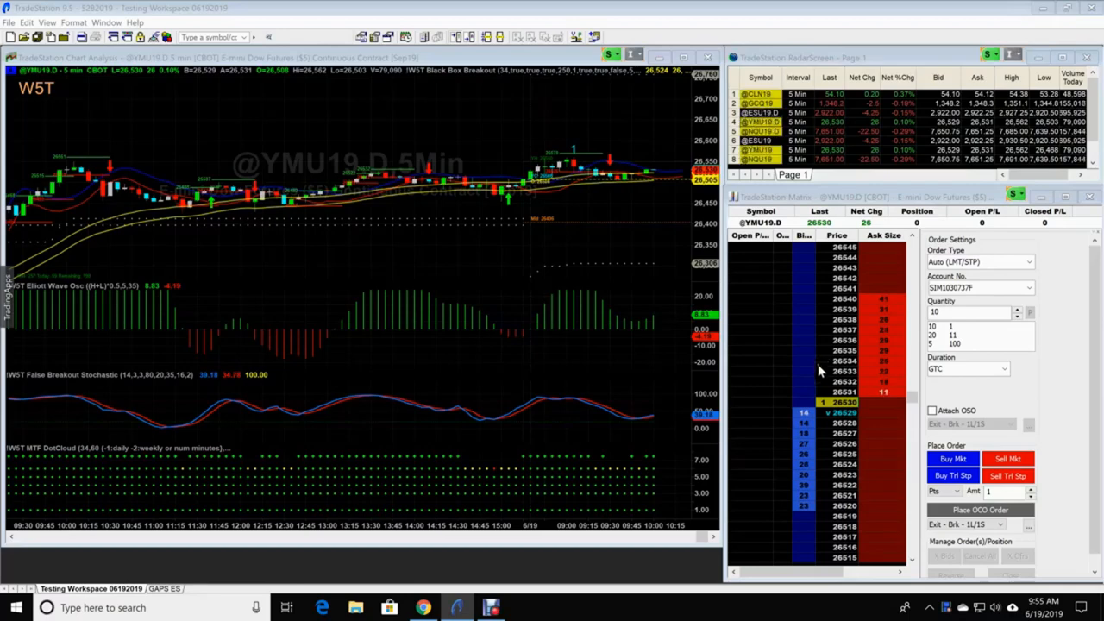
{"action": "mouse_move", "coordinate": [447, 256]}
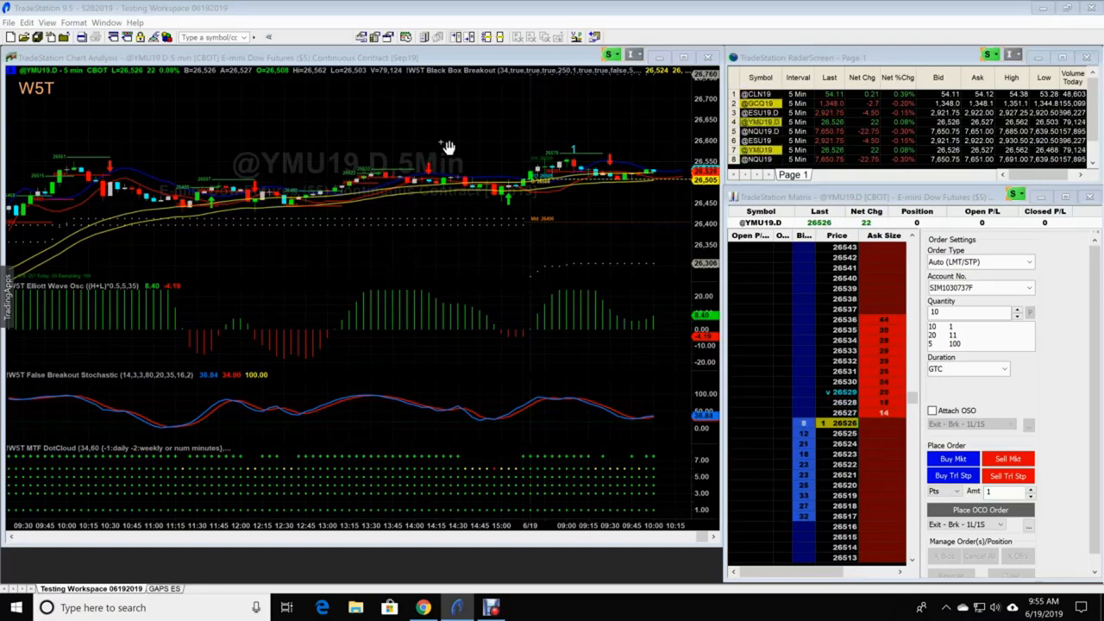
{"action": "mouse_move", "coordinate": [373, 233]}
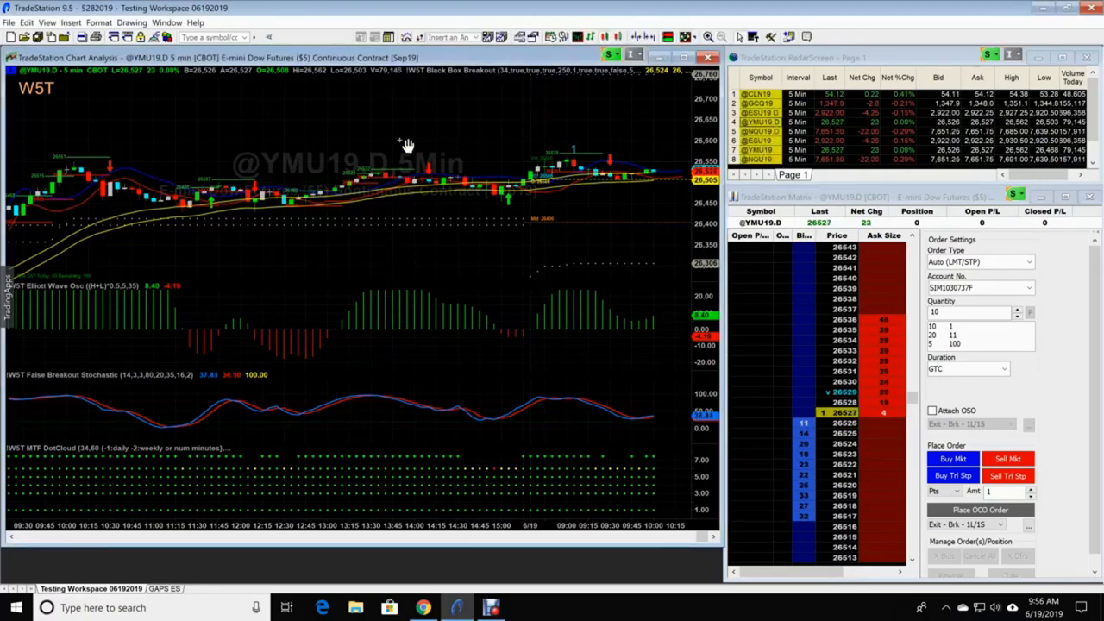
Bring up Format Symbol for the YM chart, currently ranged 29 weeks back
{"action": "right_click", "coordinate": [407, 142]}
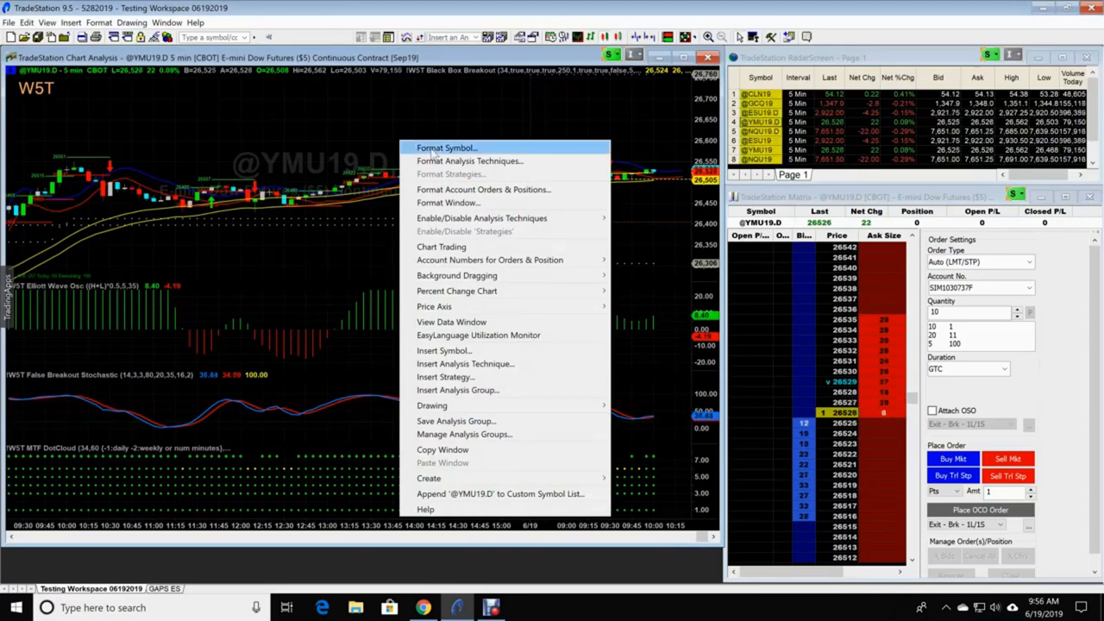
{"action": "left_click", "coordinate": [447, 148]}
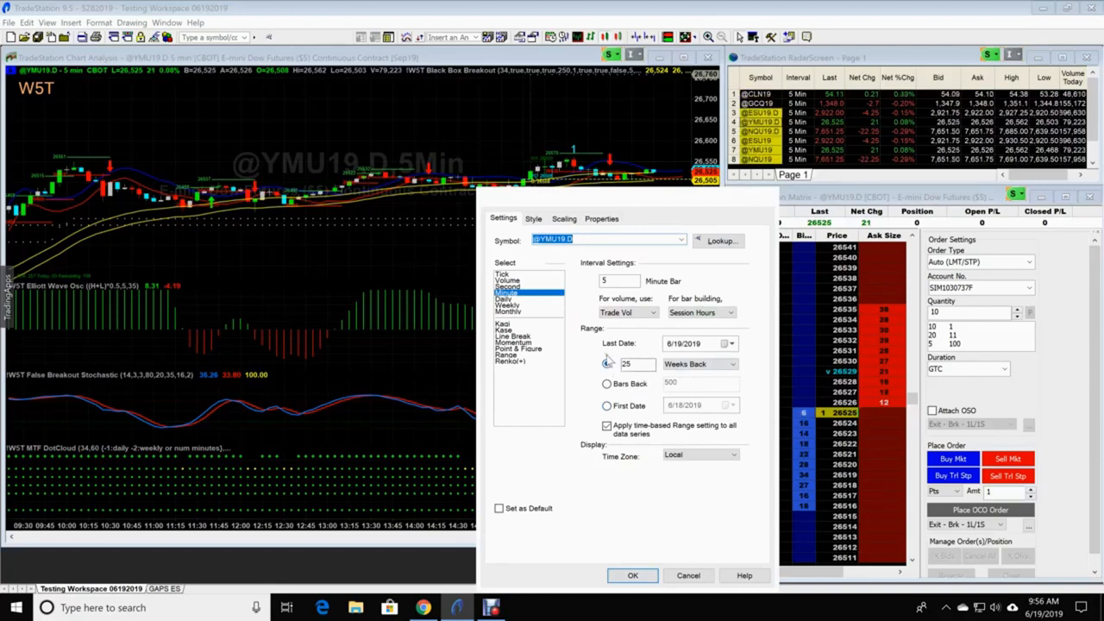
Change the YM chart's range to 5 Days Back in Format Symbol, not yet applied
{"action": "left_click", "coordinate": [631, 576]}
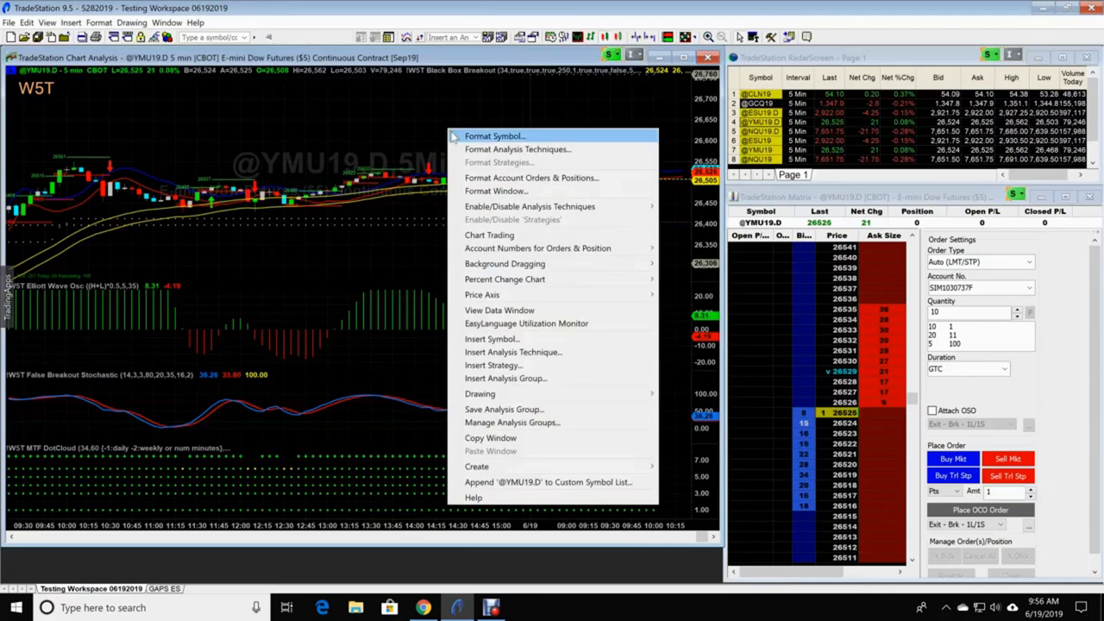
{"action": "left_click", "coordinate": [494, 134]}
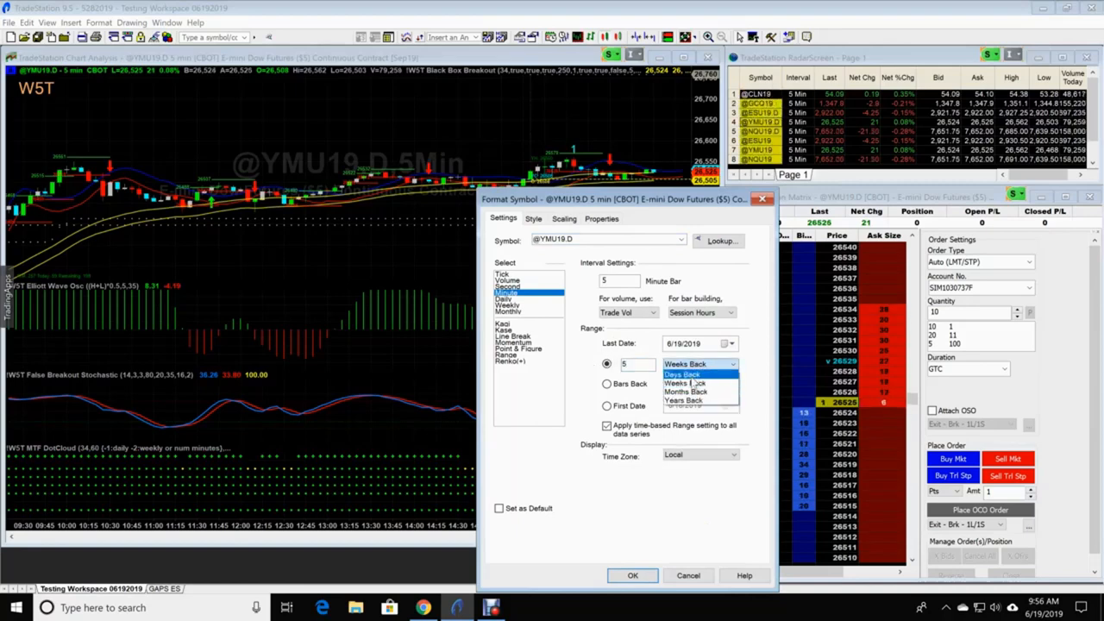
{"action": "left_click", "coordinate": [683, 372]}
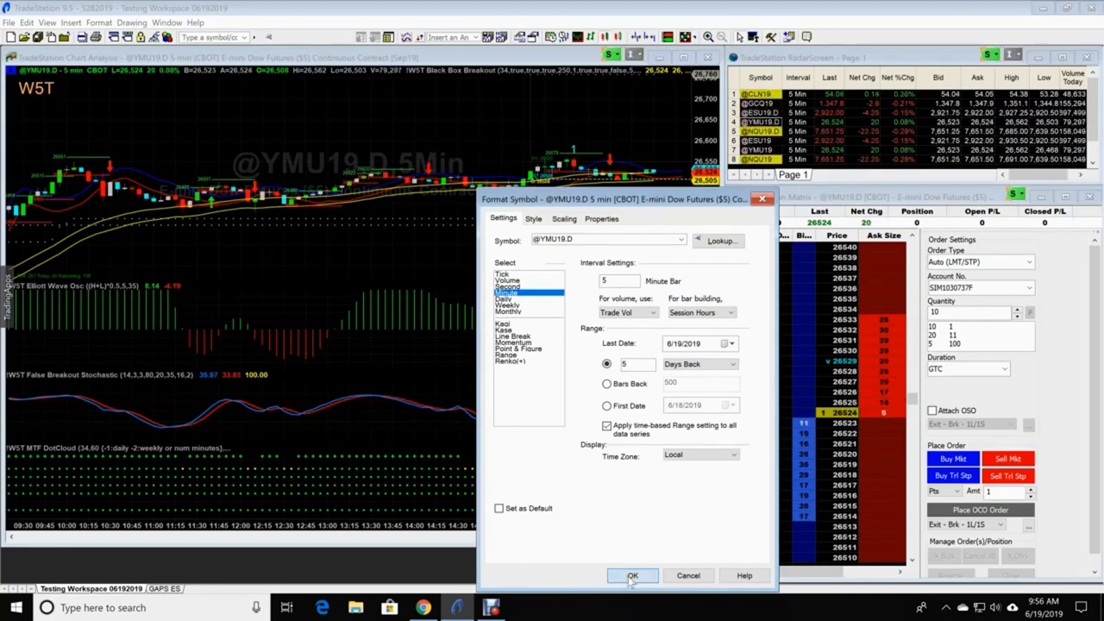
{"action": "left_click", "coordinate": [631, 576]}
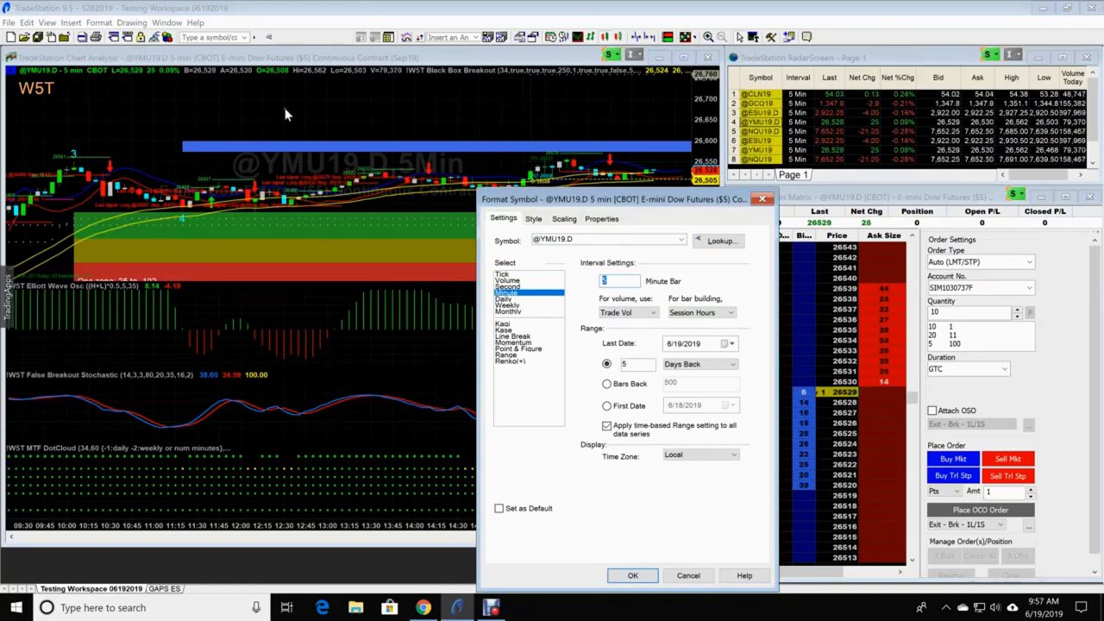
{"action": "mouse_move", "coordinate": [278, 110]}
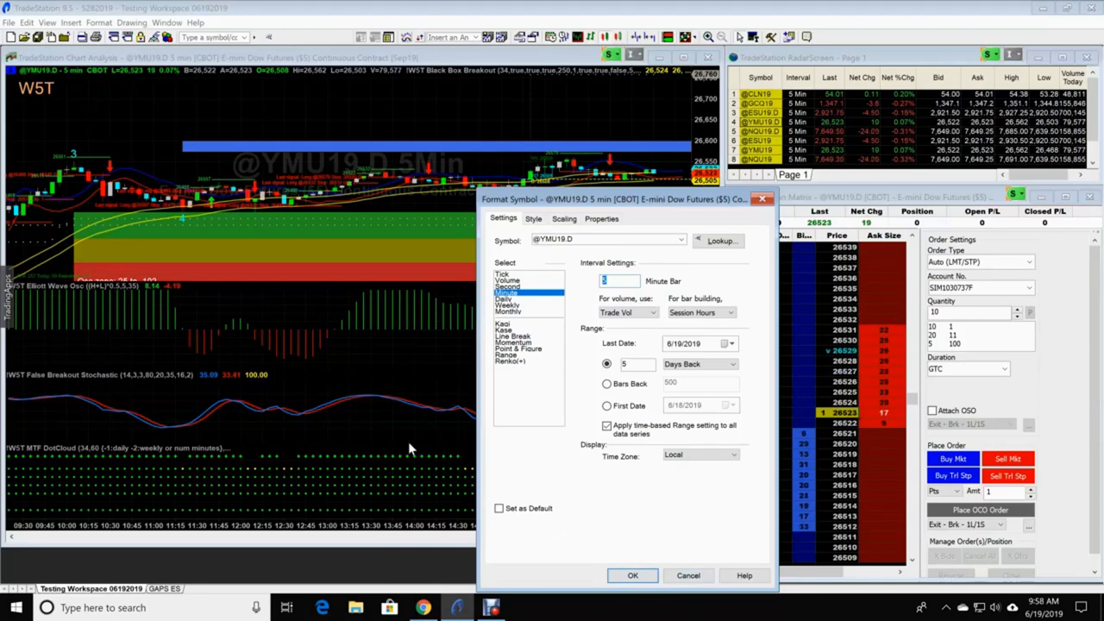
{"action": "mouse_move", "coordinate": [630, 526]}
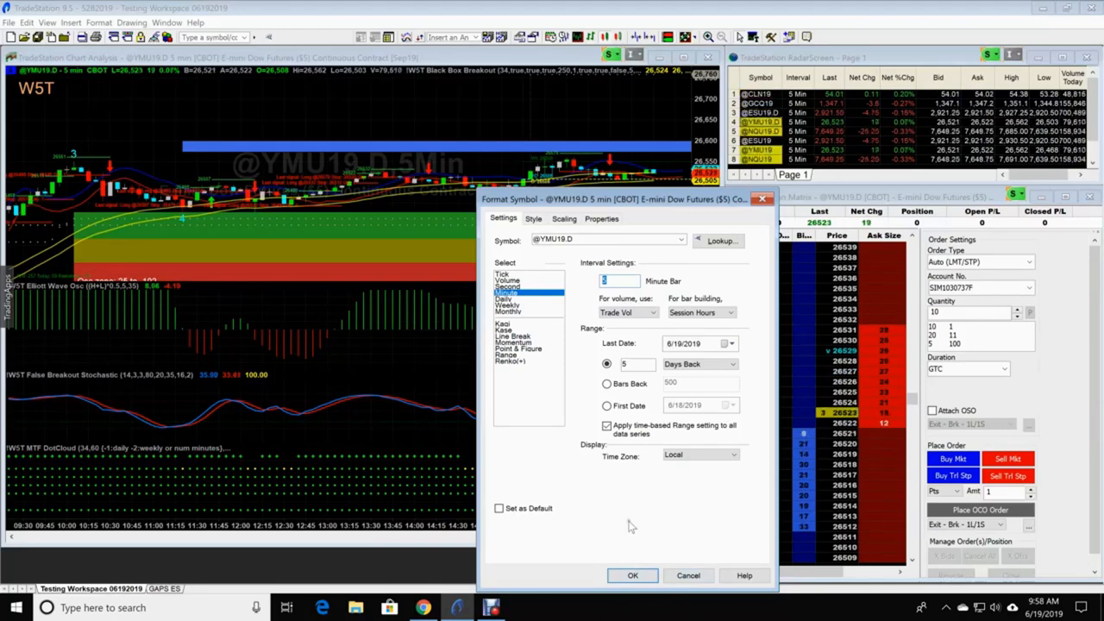